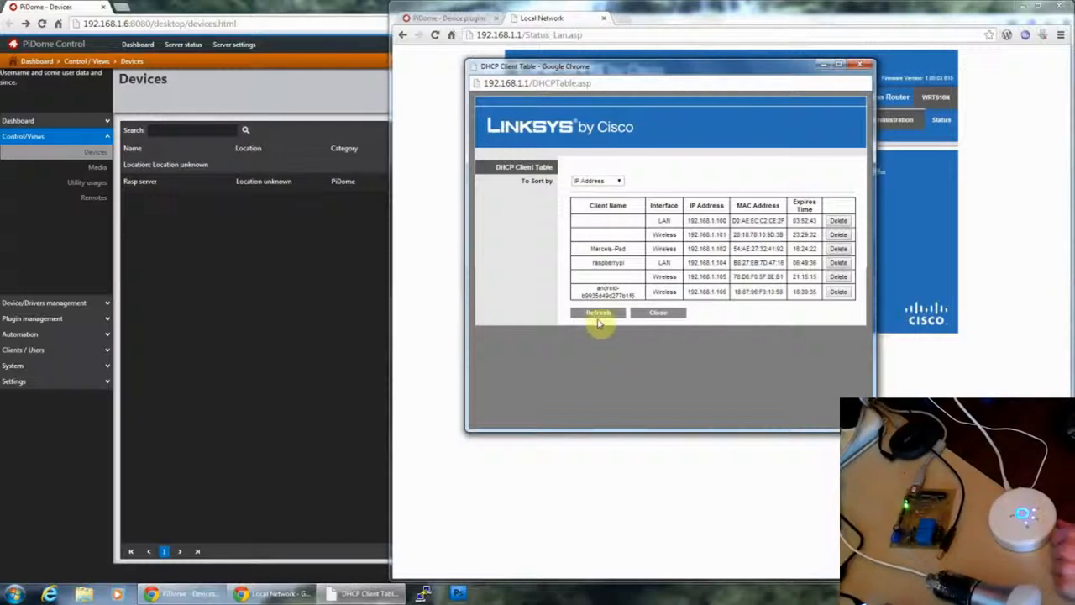
Refresh the DHCP client list to find the Hue bridge's IP address
left_click(598, 312)
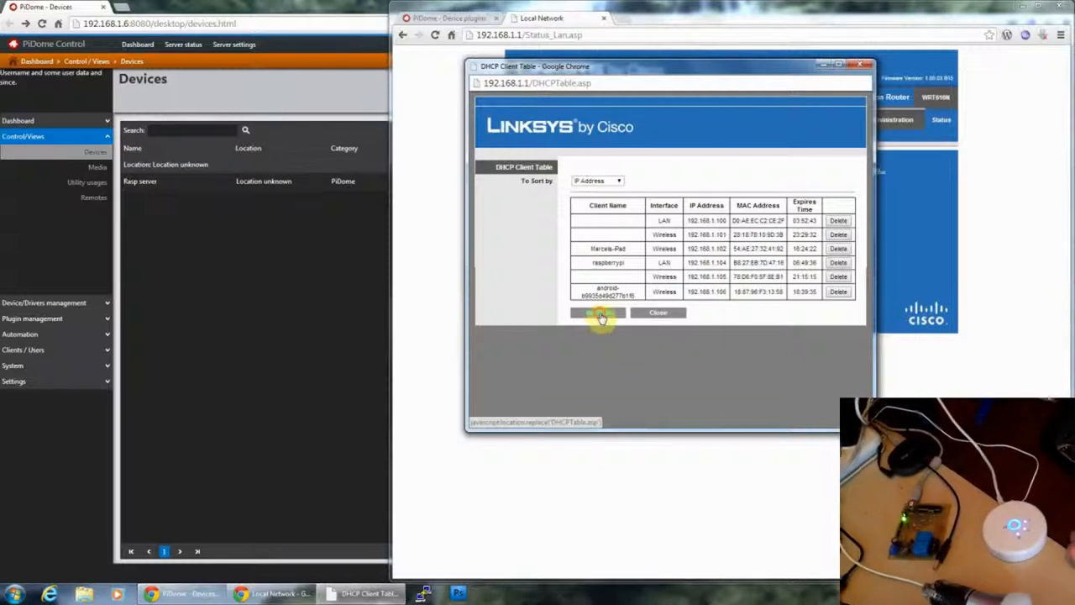
left_click(598, 313)
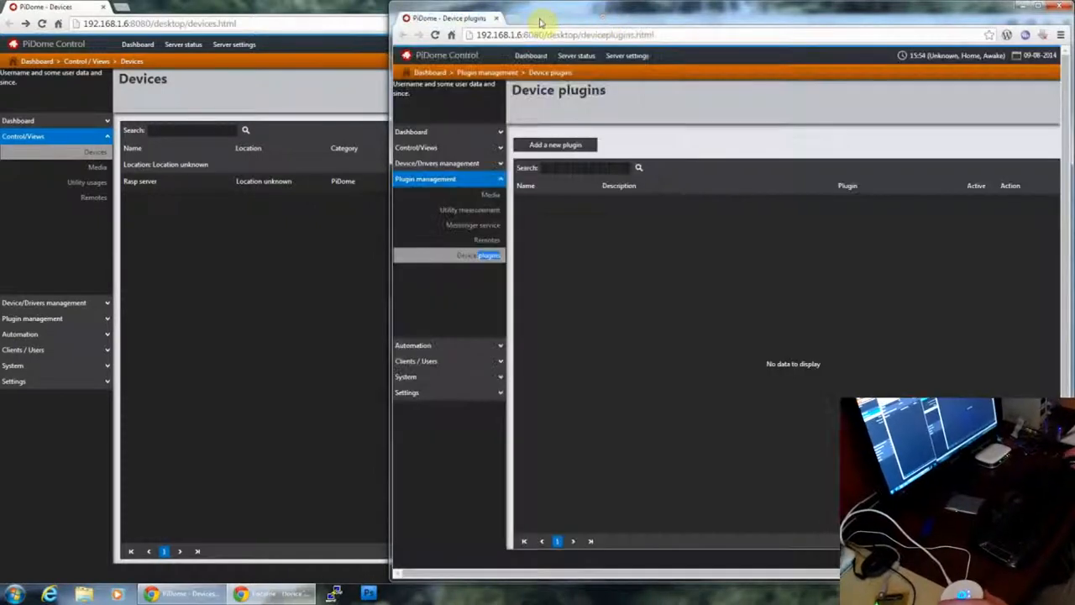
mouse_move(588, 205)
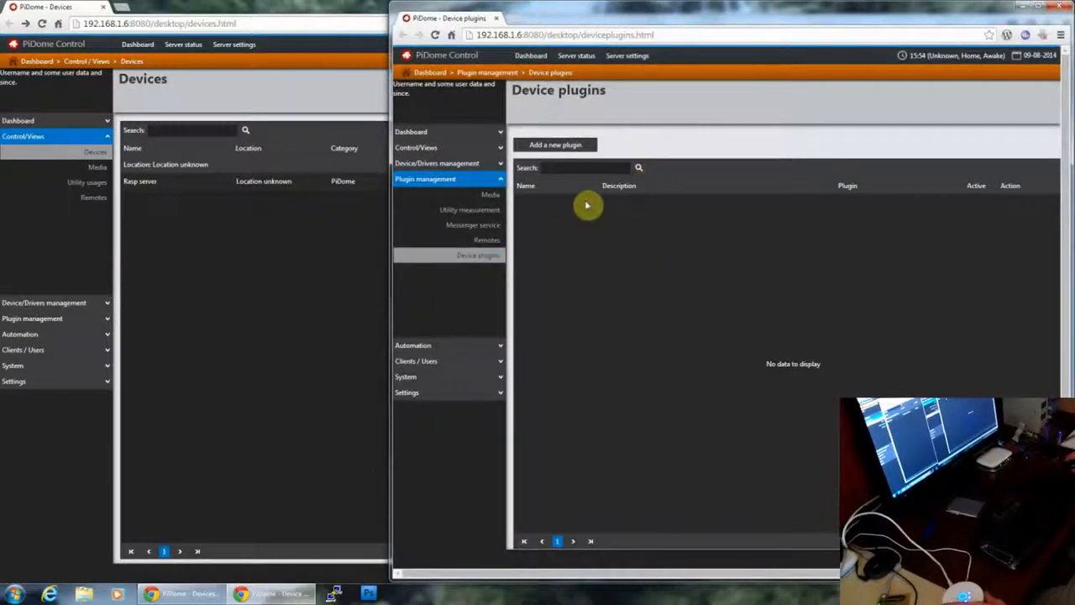
Add a new device plugin of type Philips Hue, named 'Philips Hue', and start its description
left_click(554, 145)
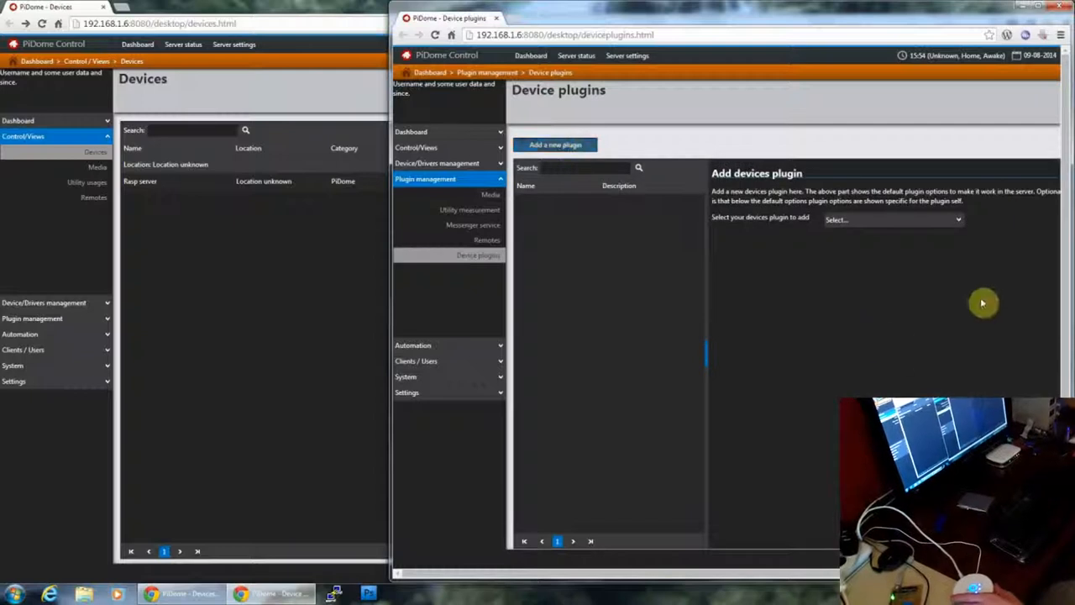
left_click(890, 219)
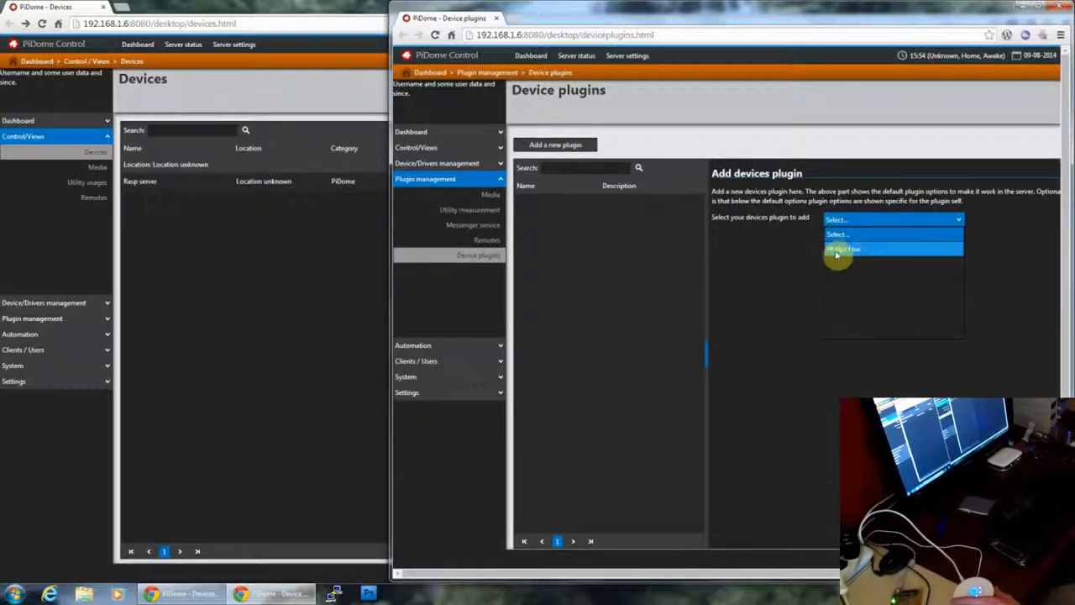
left_click(844, 249)
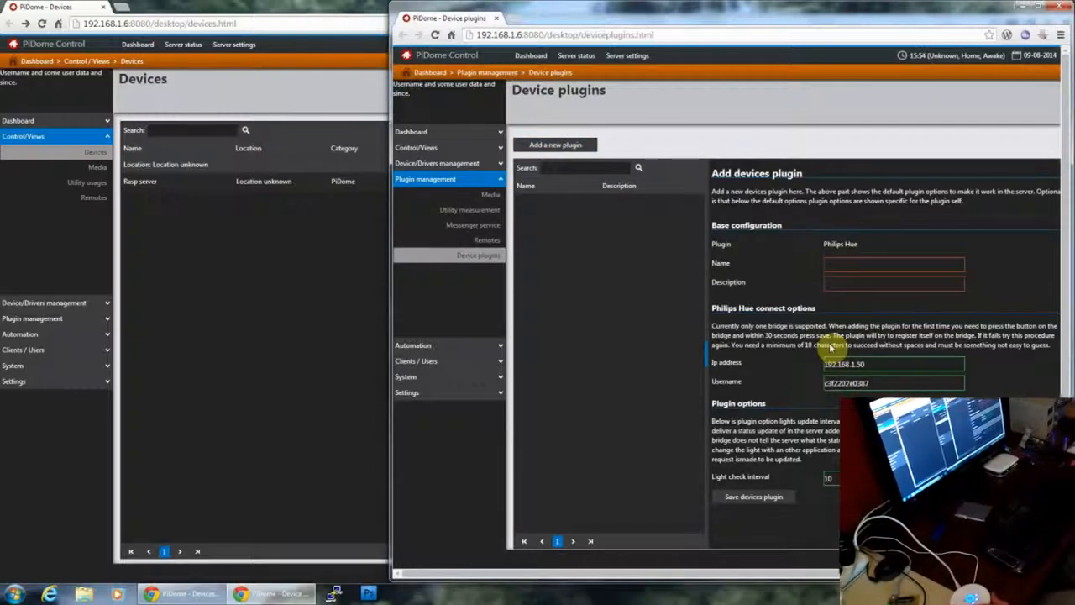
mouse_move(836, 332)
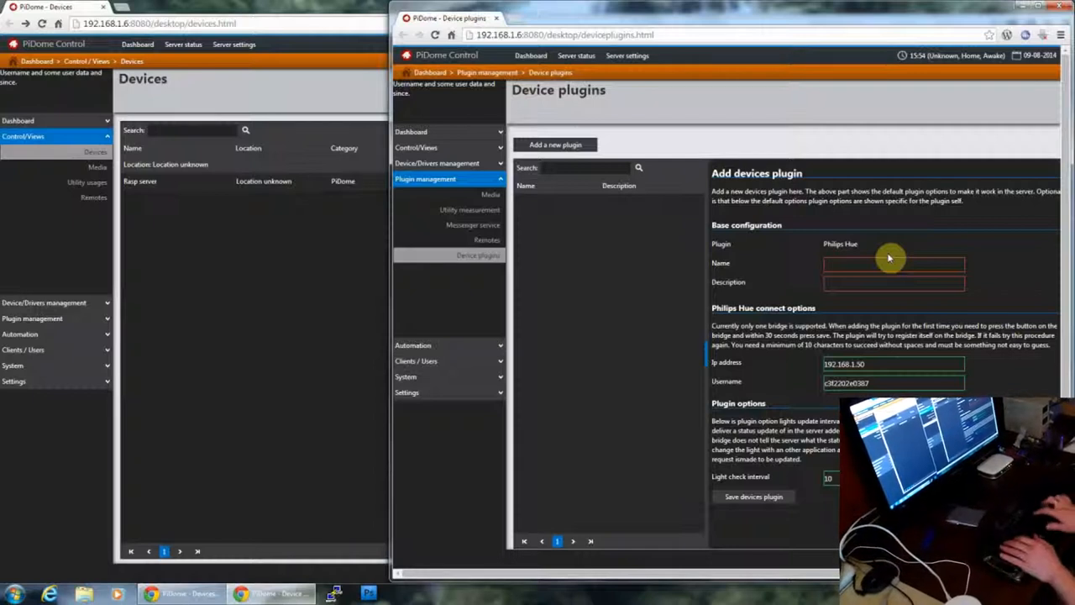
type("Philips Hue")
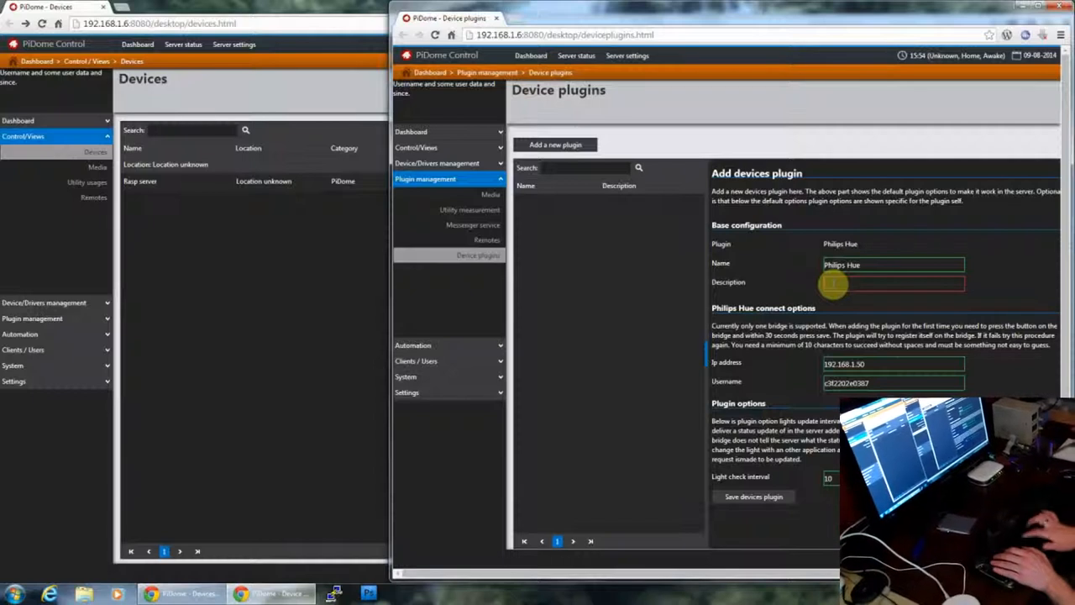
type("Philips Hue bridge Marcel")
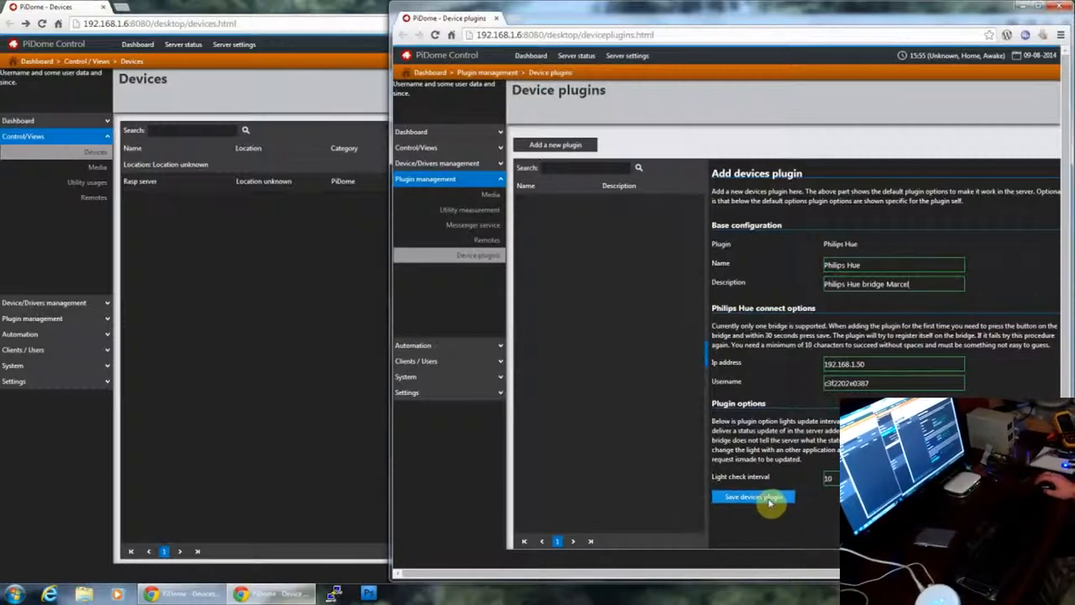
Save the new Philips Hue plugin and reopen its settings
left_click(752, 497)
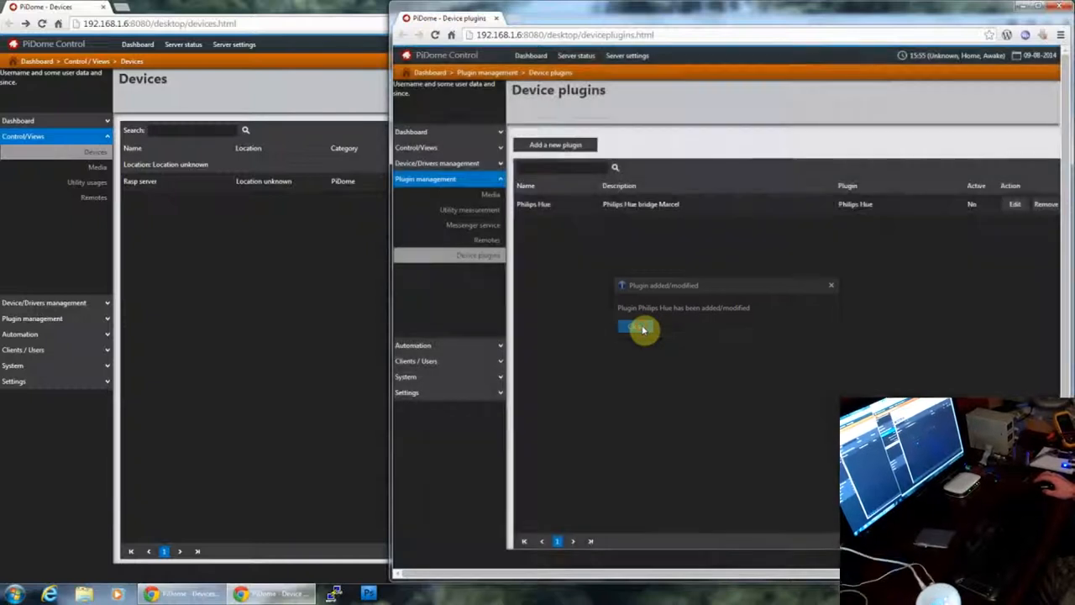
left_click(628, 328)
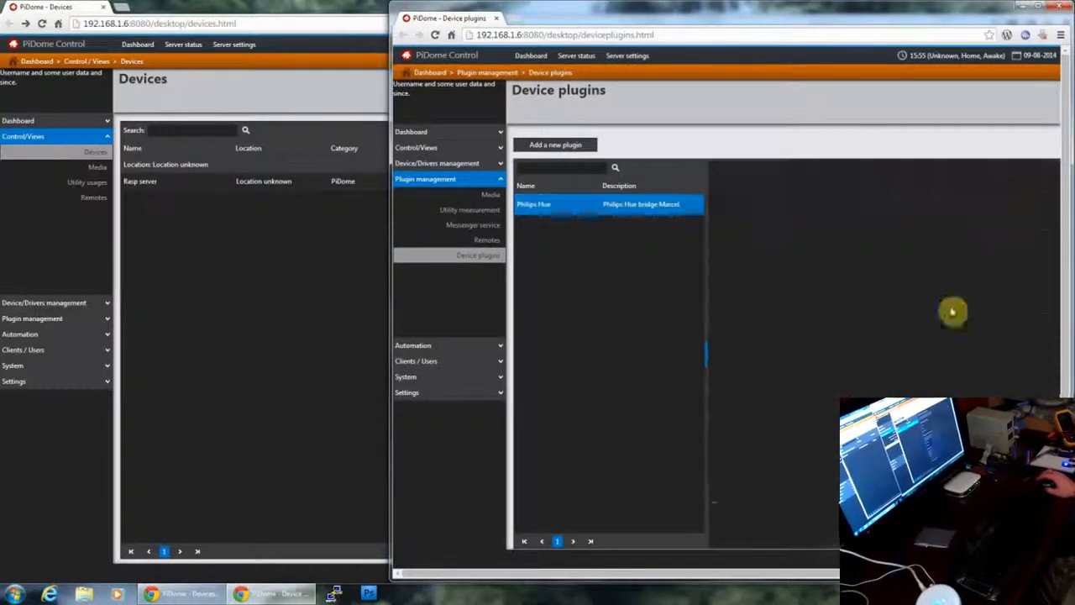
left_click(534, 205)
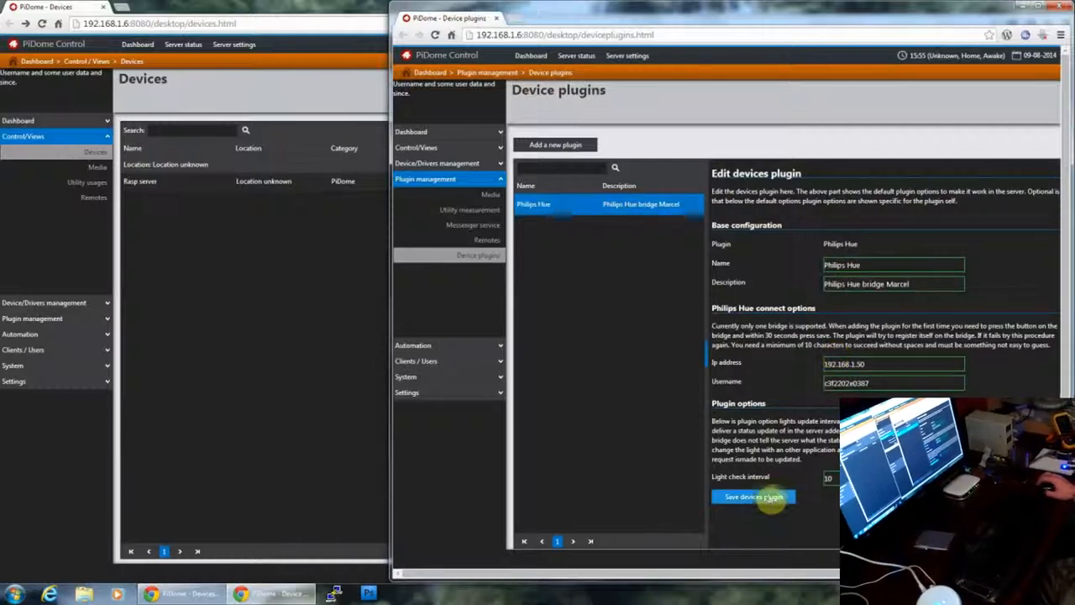
Save the plugin settings again so it becomes active and its lights get listed
left_click(752, 496)
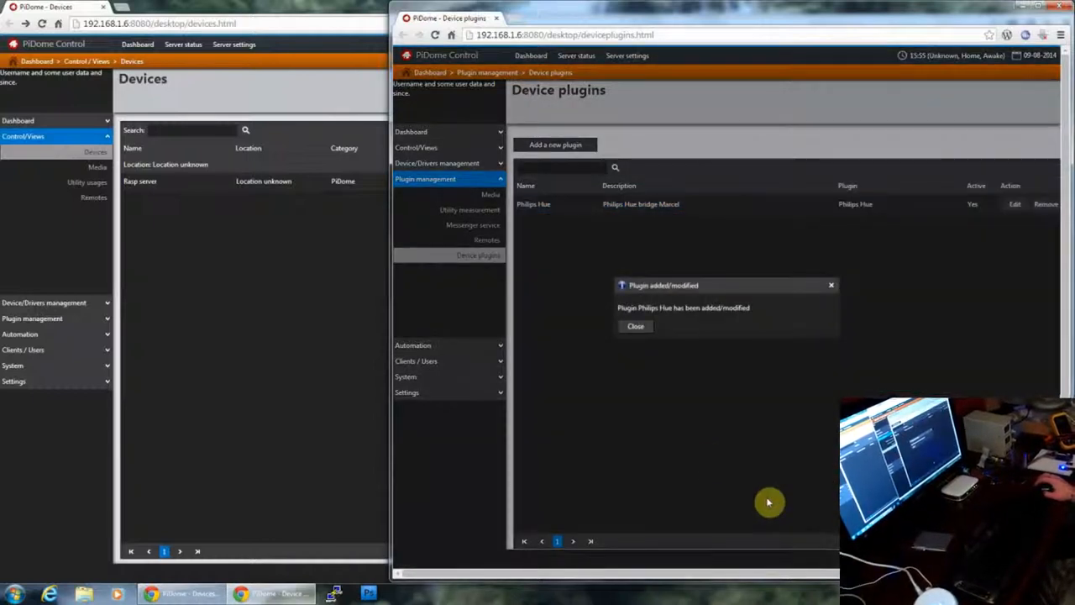
left_click(635, 326)
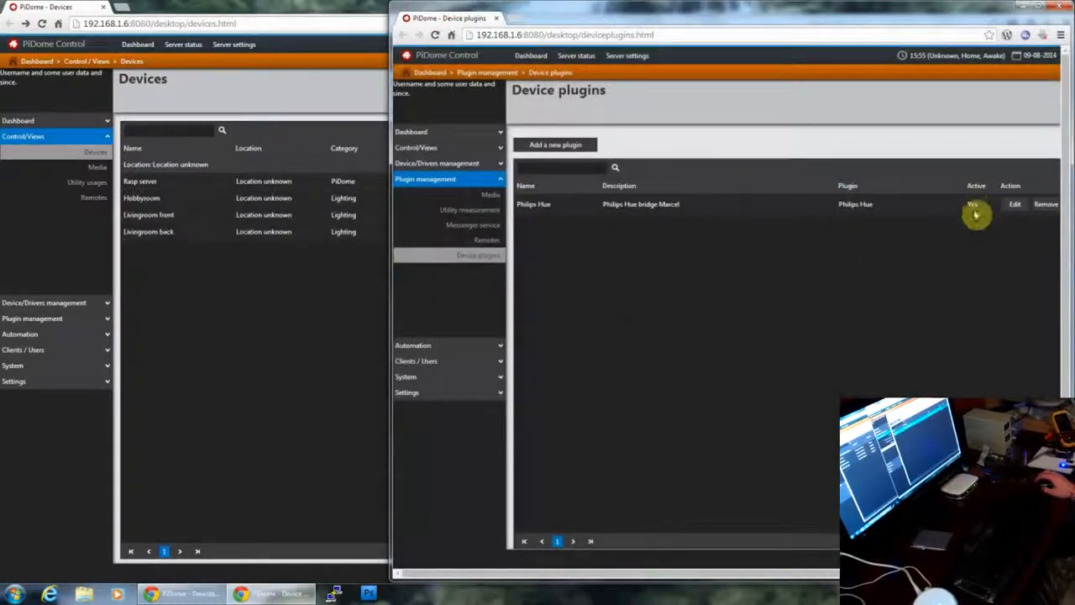
left_click(205, 198)
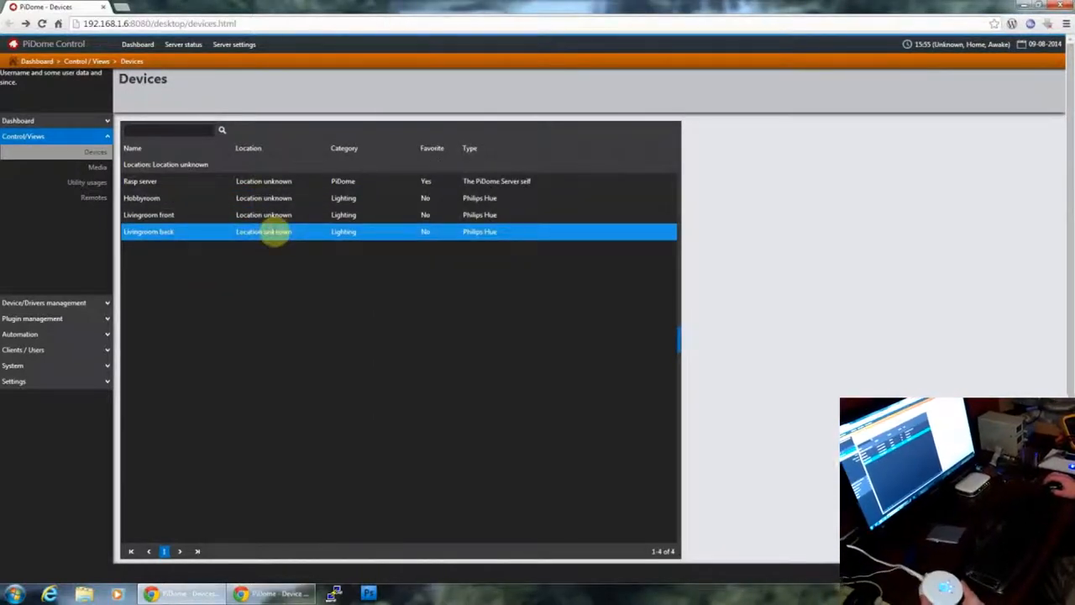
Select the Livingroom back light in Control/Views > Devices and show its control panel
left_click(285, 205)
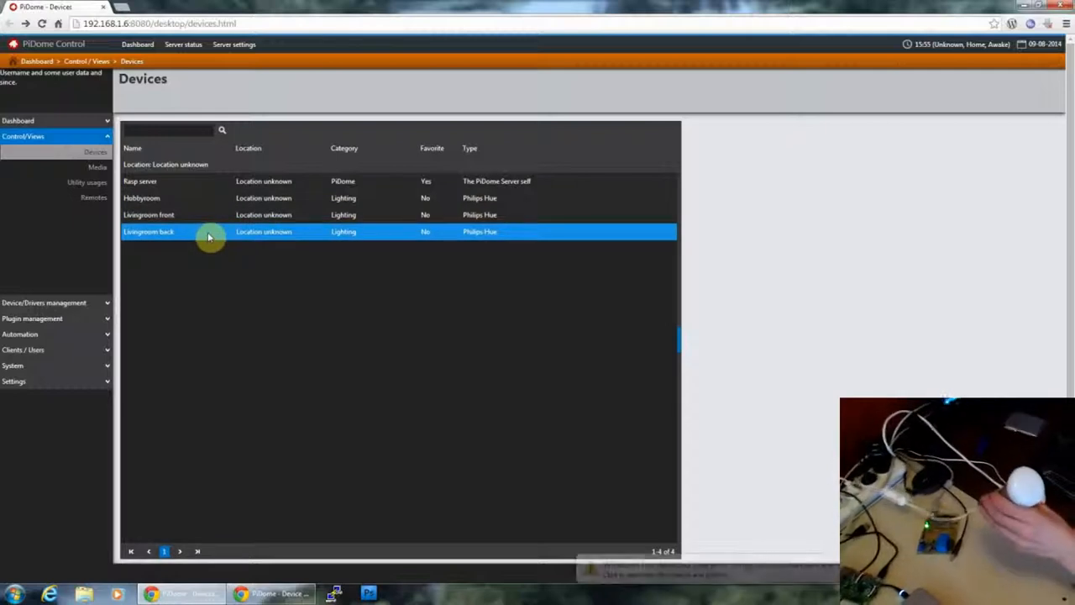
left_click(209, 235)
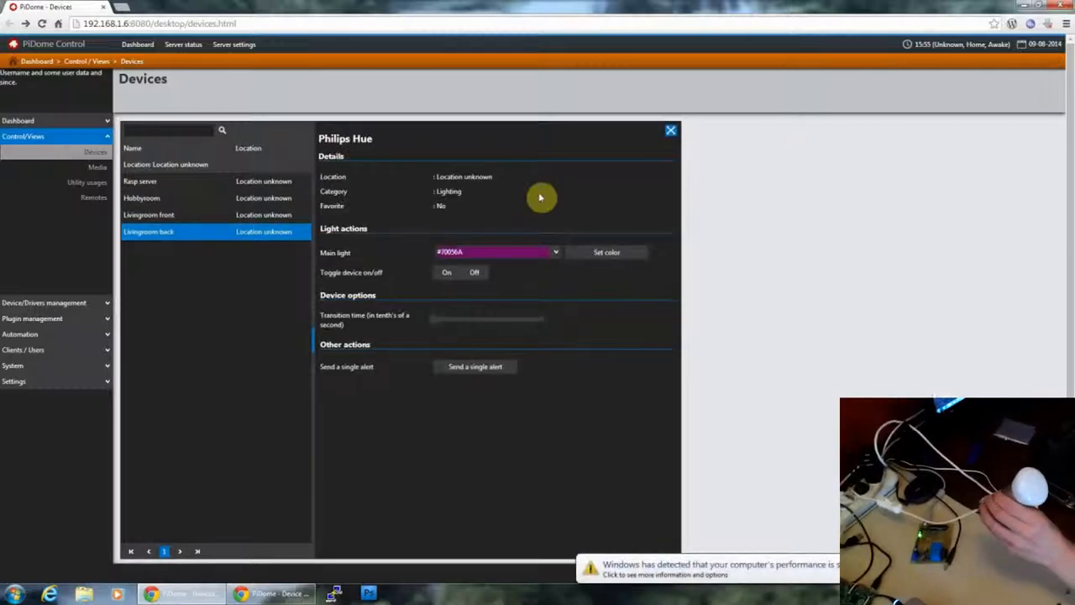
left_click(496, 252)
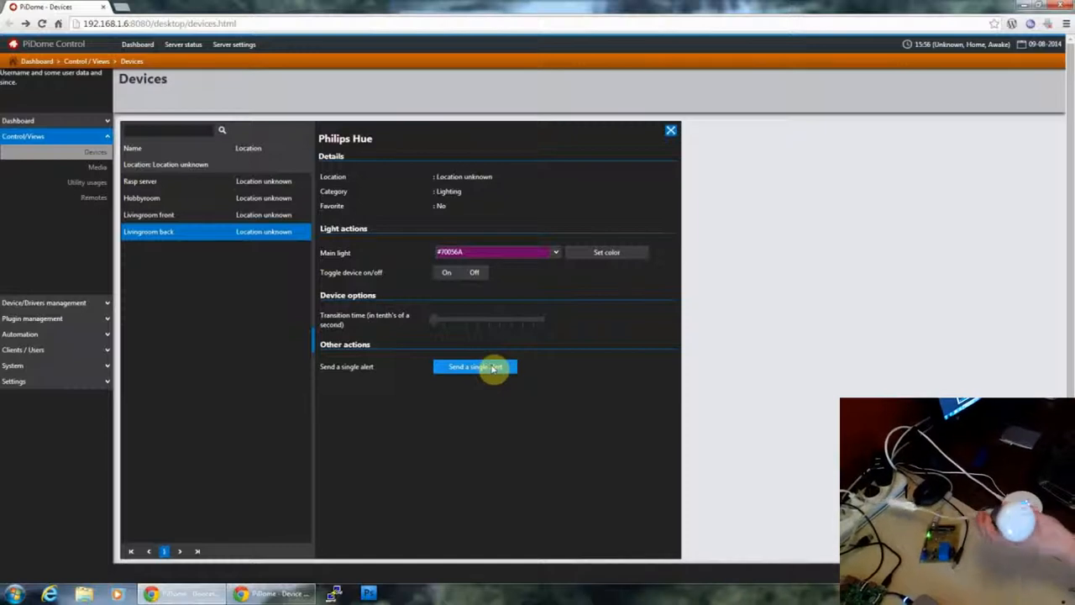
Send several single alerts to the Livingroom back bulb so it flashes
left_click(473, 366)
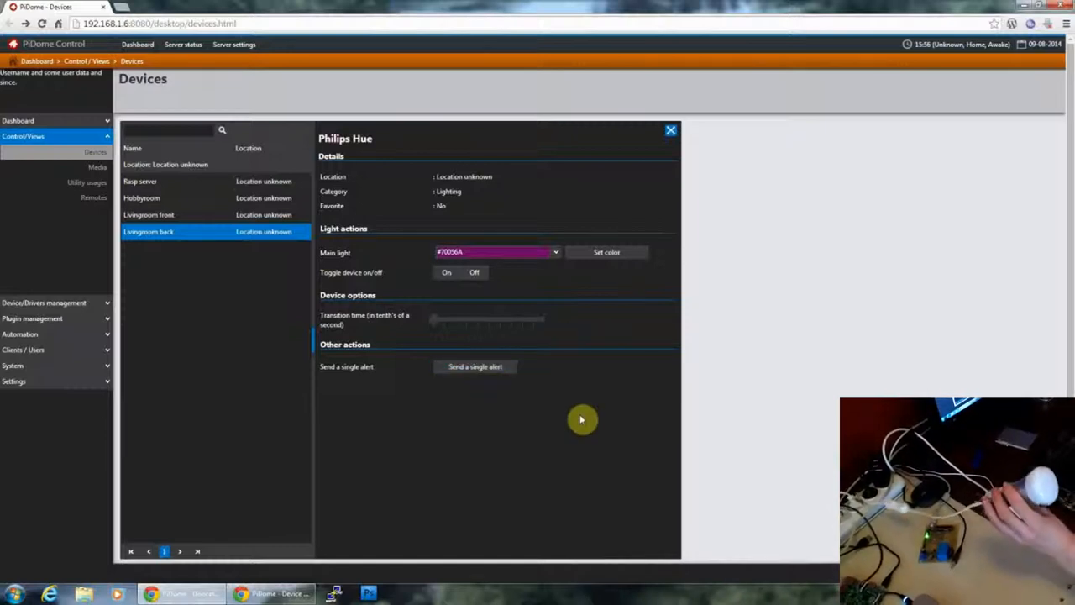
left_click(474, 366)
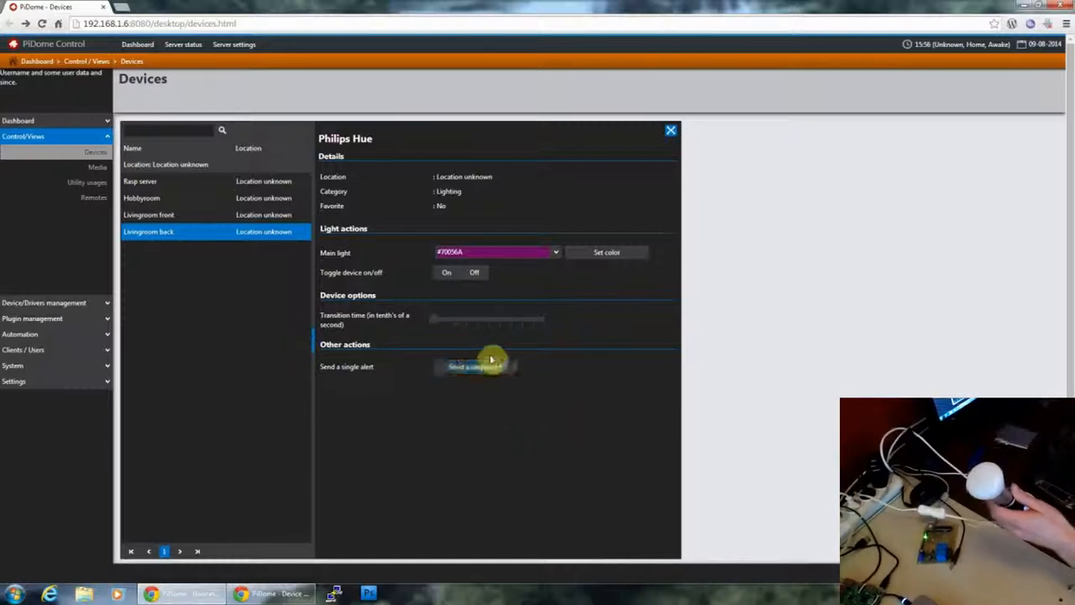
left_click(476, 366)
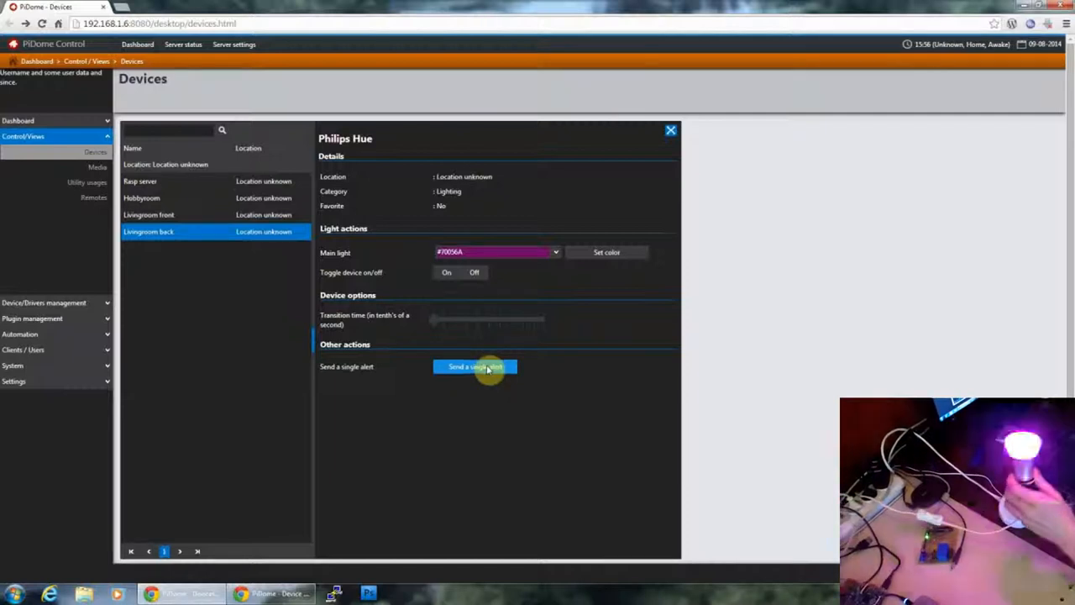
left_click(474, 366)
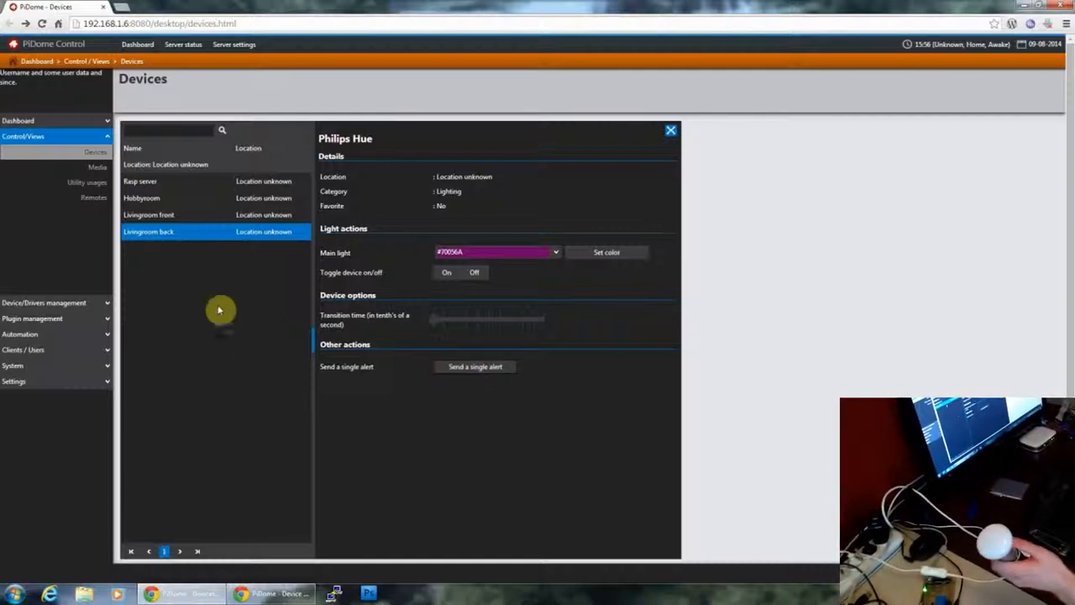
mouse_move(258, 243)
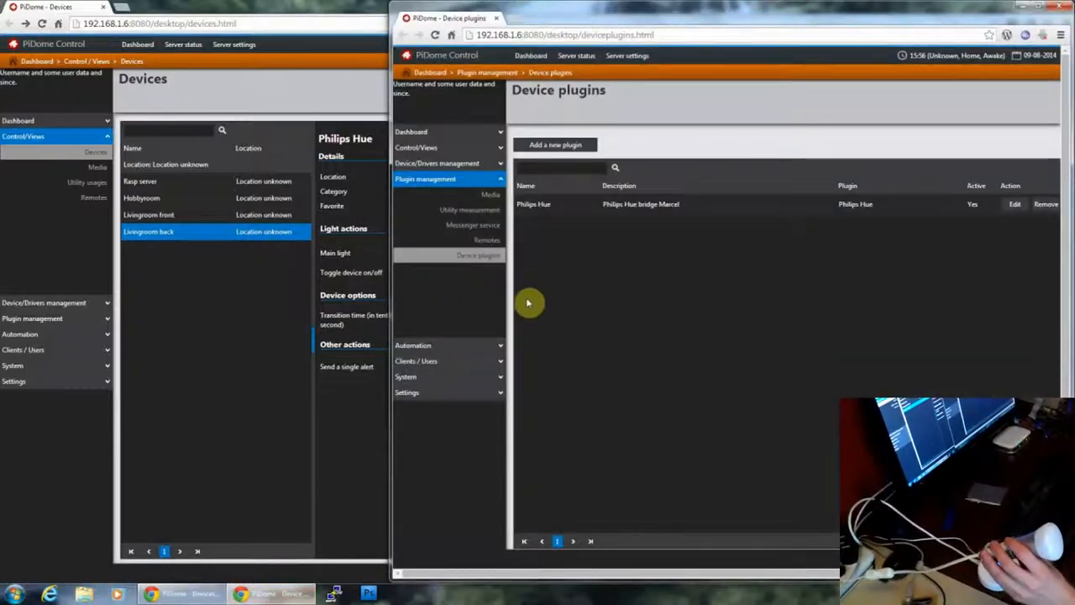
In Devices (Add/Remove/Settings), select Livingroom back and delete it
left_click(447, 163)
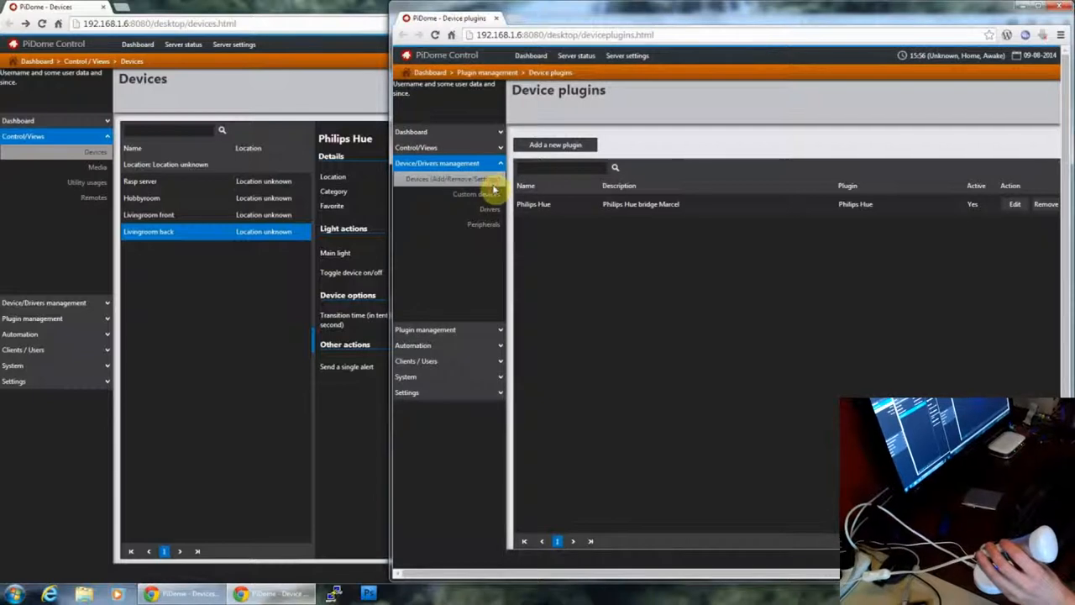
left_click(447, 178)
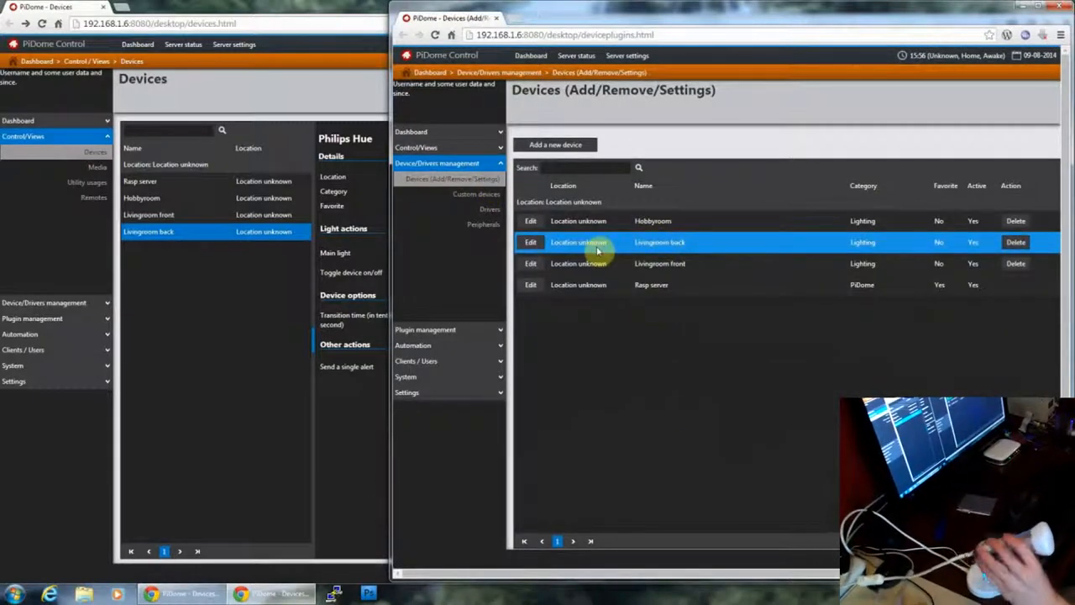
mouse_move(699, 244)
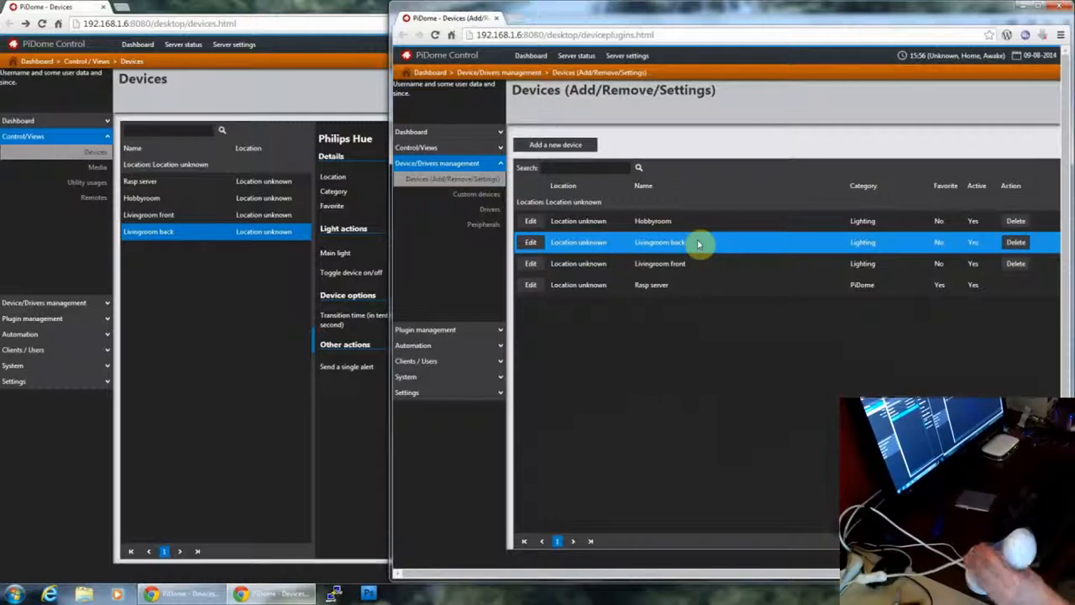
left_click(1014, 242)
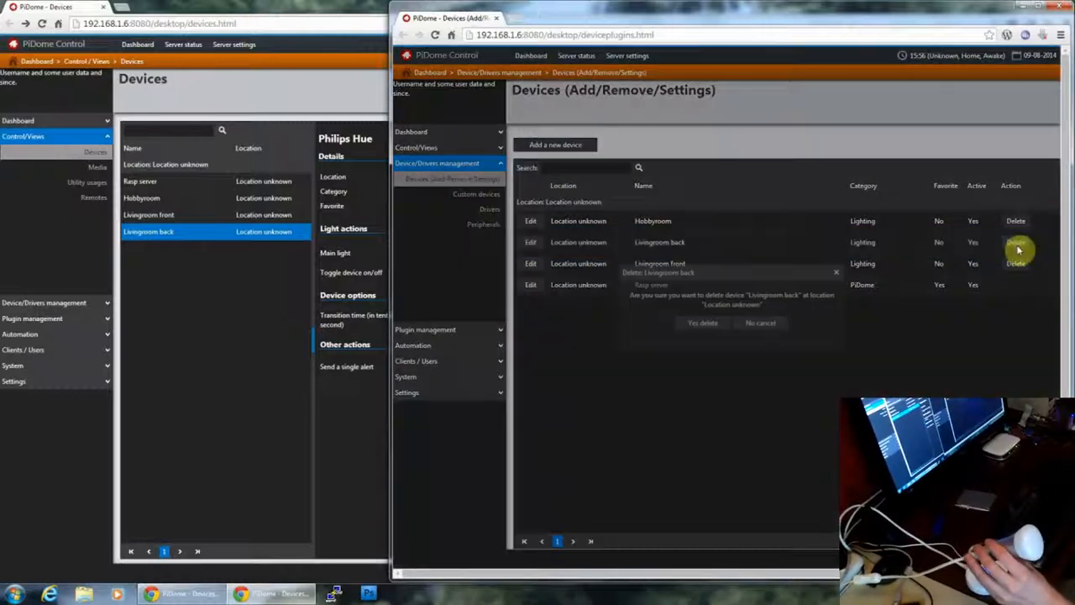
left_click(700, 323)
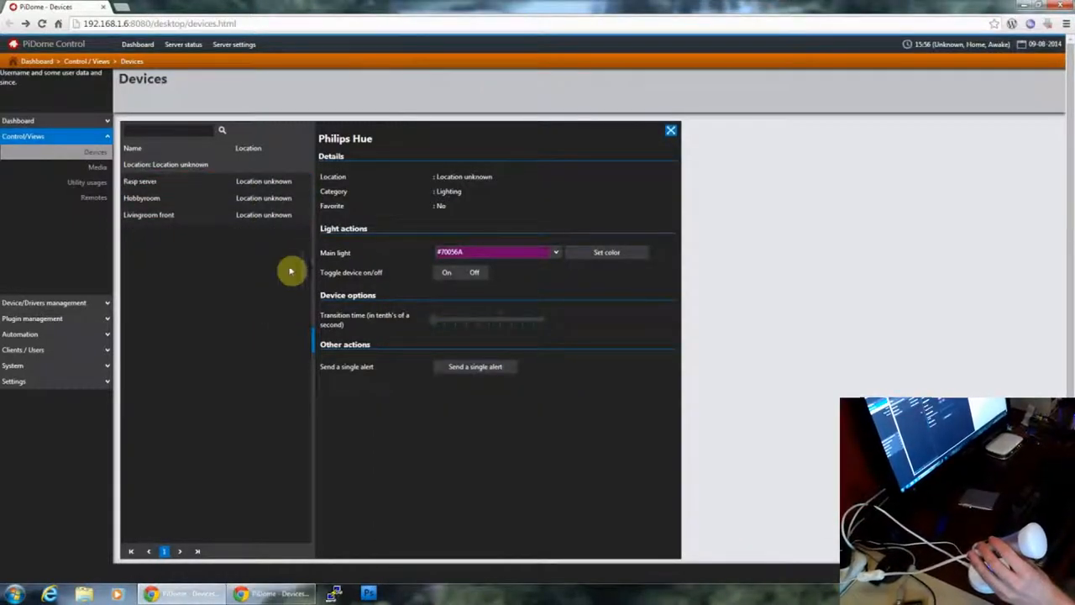
Close the details panel and select the re-listed Livingroom back light
left_click(670, 131)
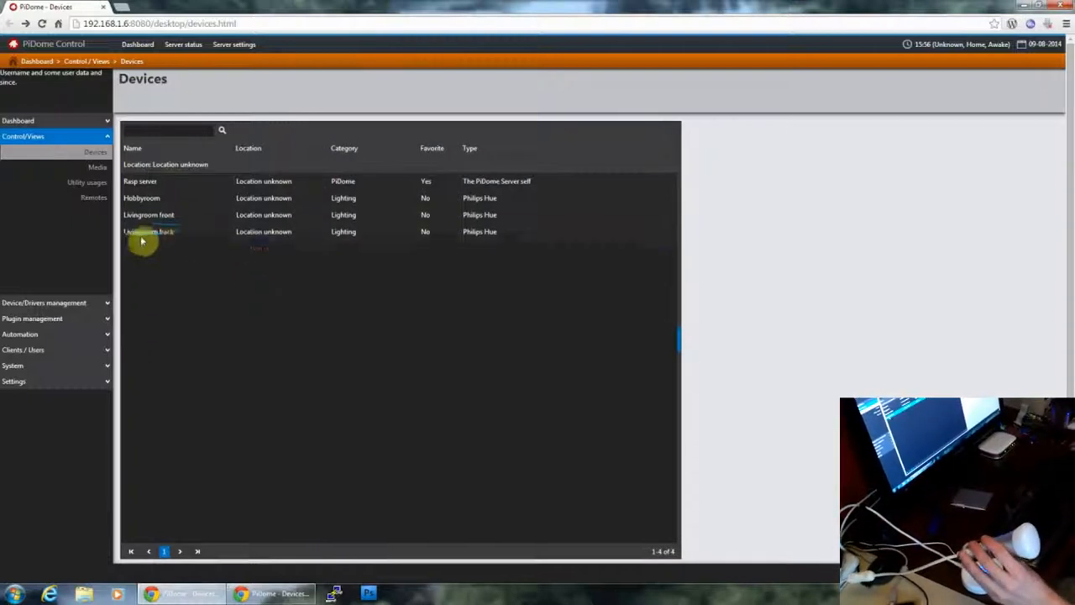
left_click(168, 232)
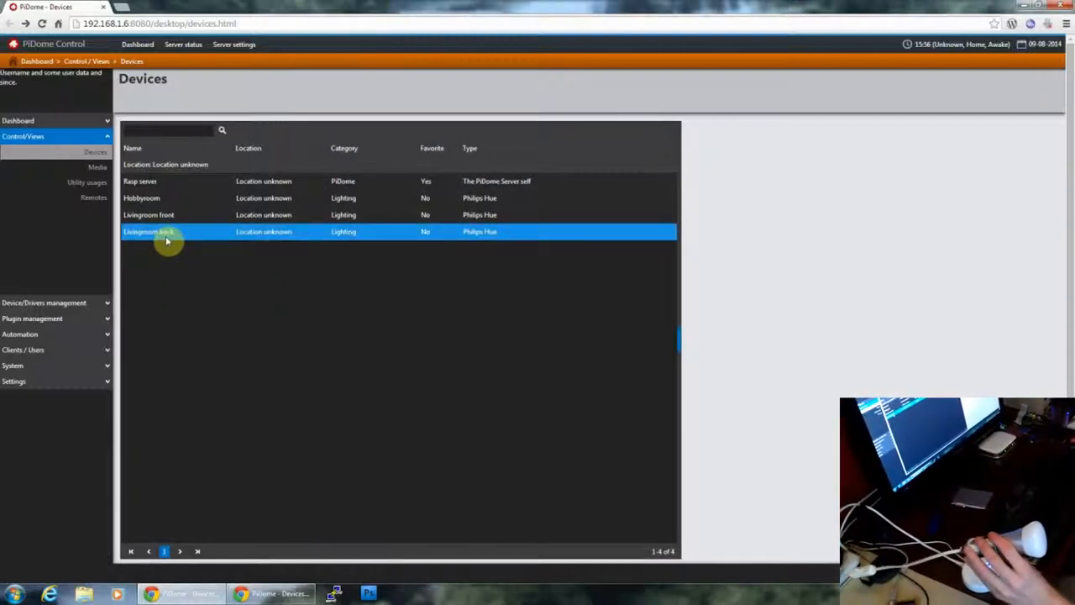